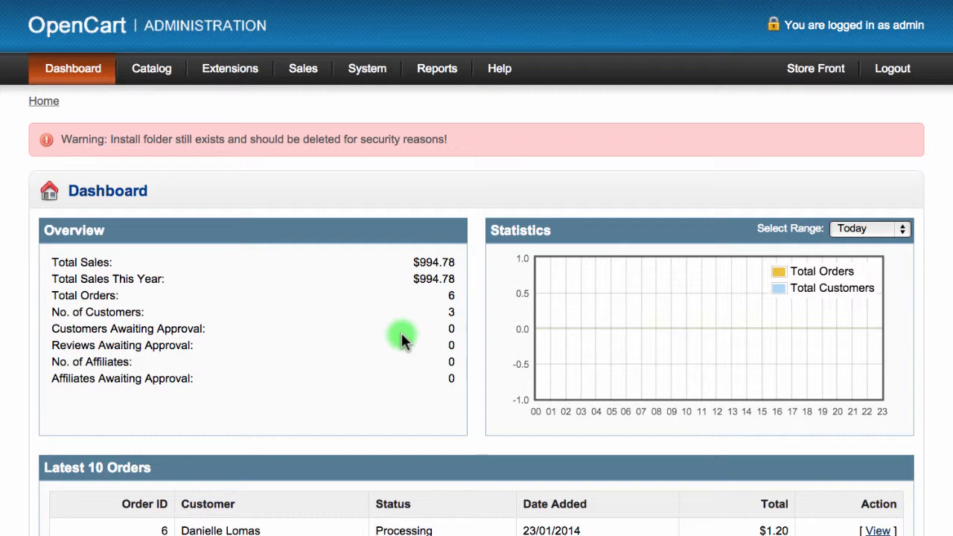
Navigate via Extensions > OpenBay Pro to the eBay Overview page.
left_click(229, 68)
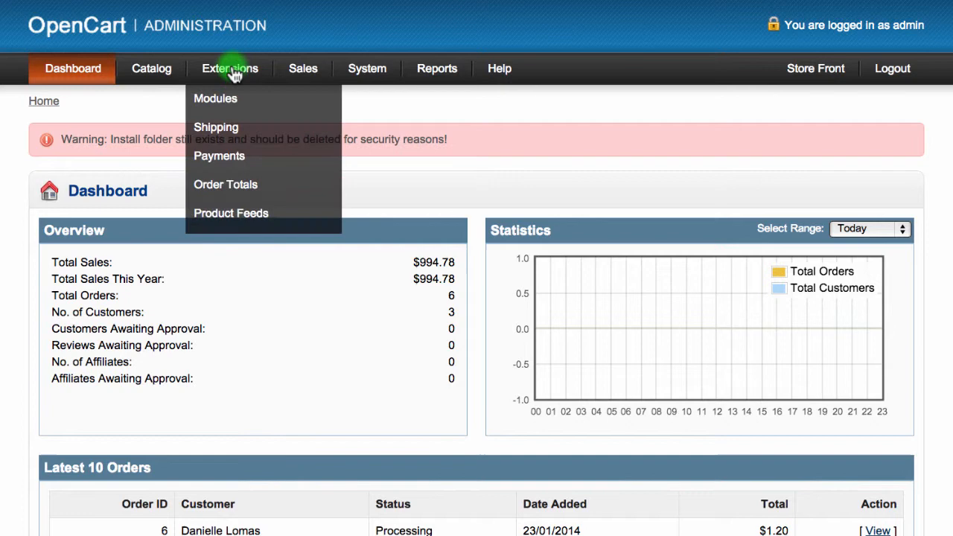
mouse_move(227, 241)
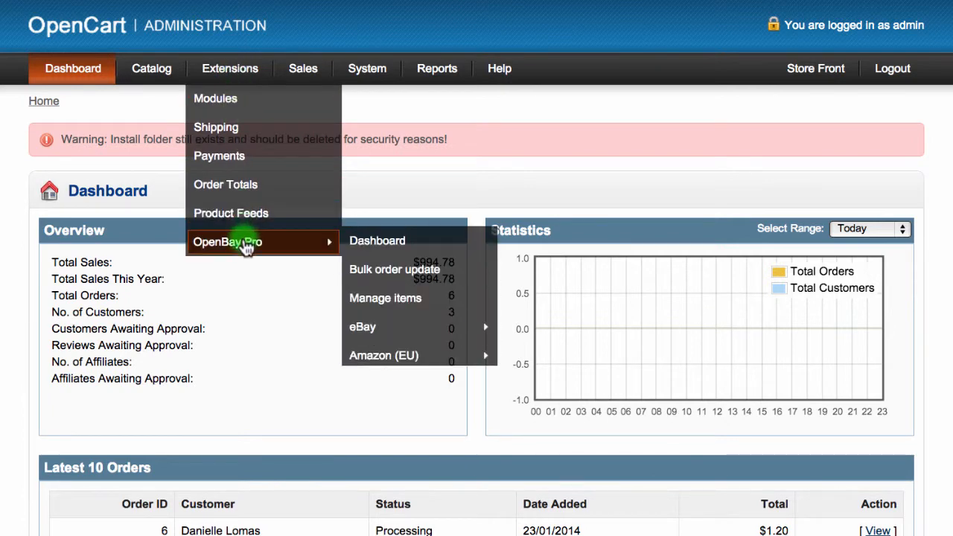
mouse_move(362, 326)
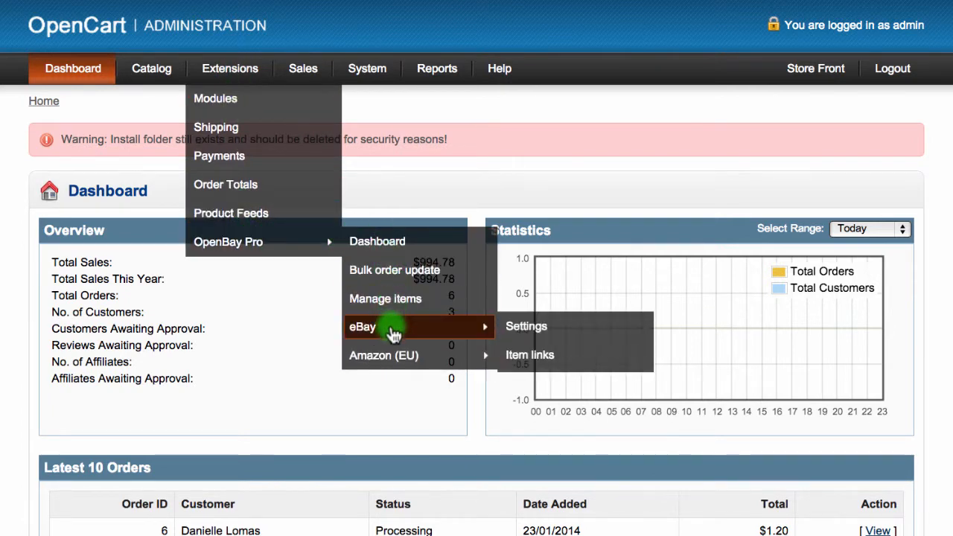
left_click(363, 326)
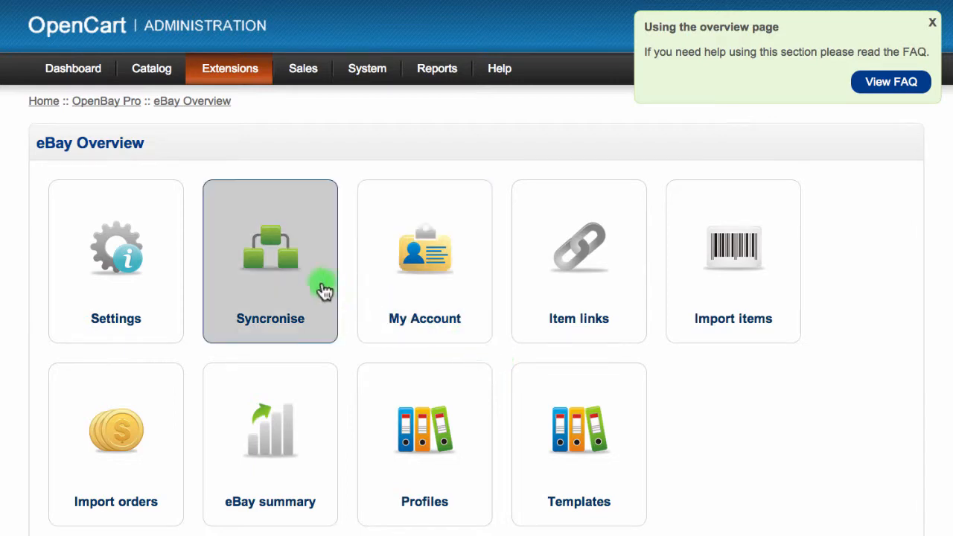
mouse_move(276, 266)
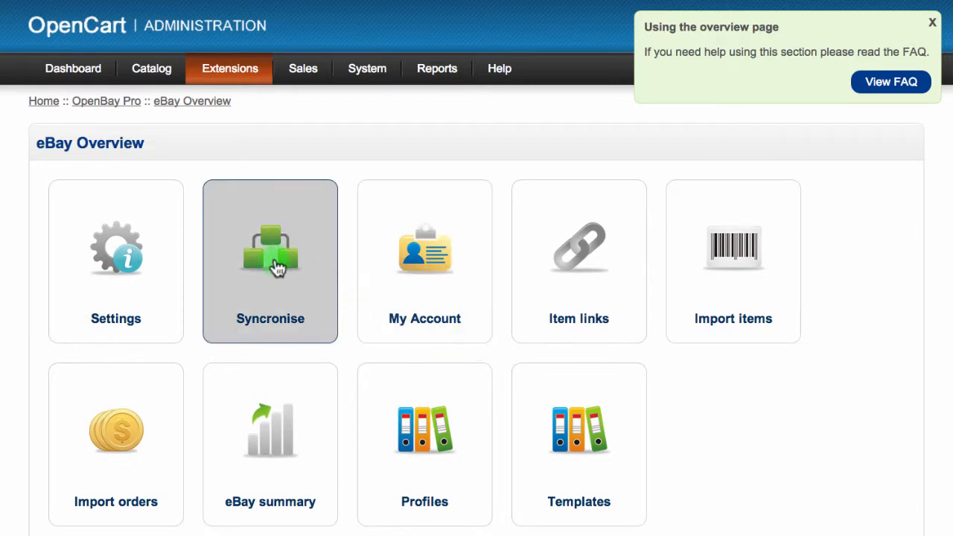
Open the Syncronise tool from the eBay Overview page.
left_click(270, 261)
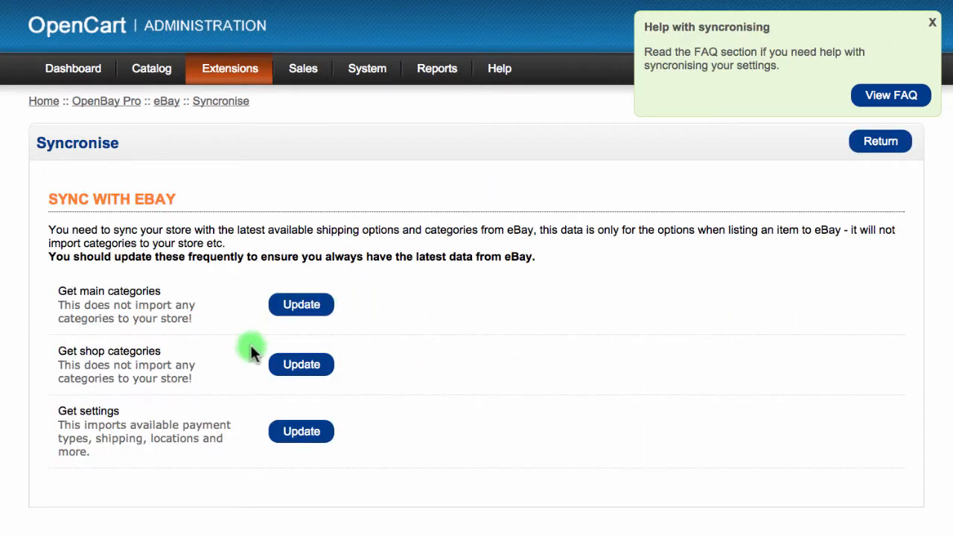
mouse_move(246, 433)
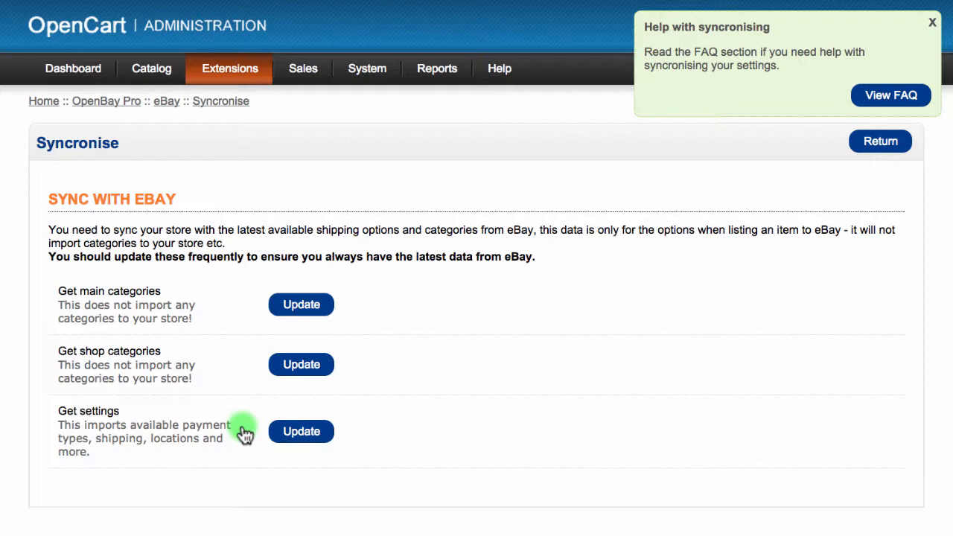
mouse_move(246, 372)
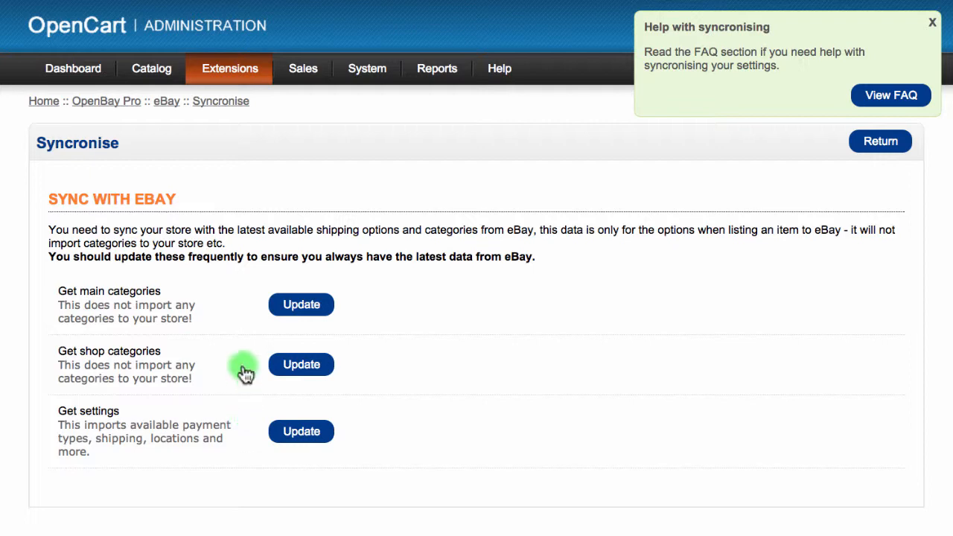
mouse_move(243, 350)
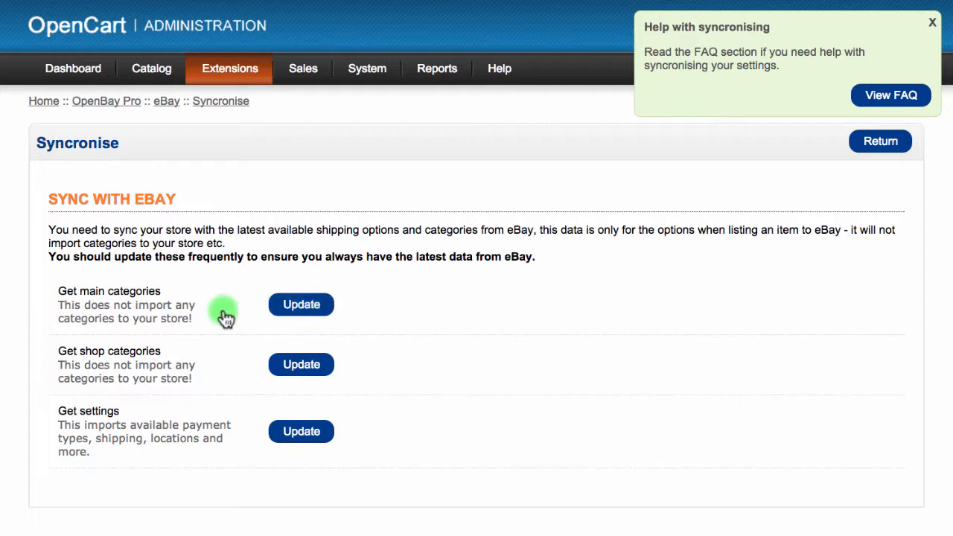
mouse_move(127, 318)
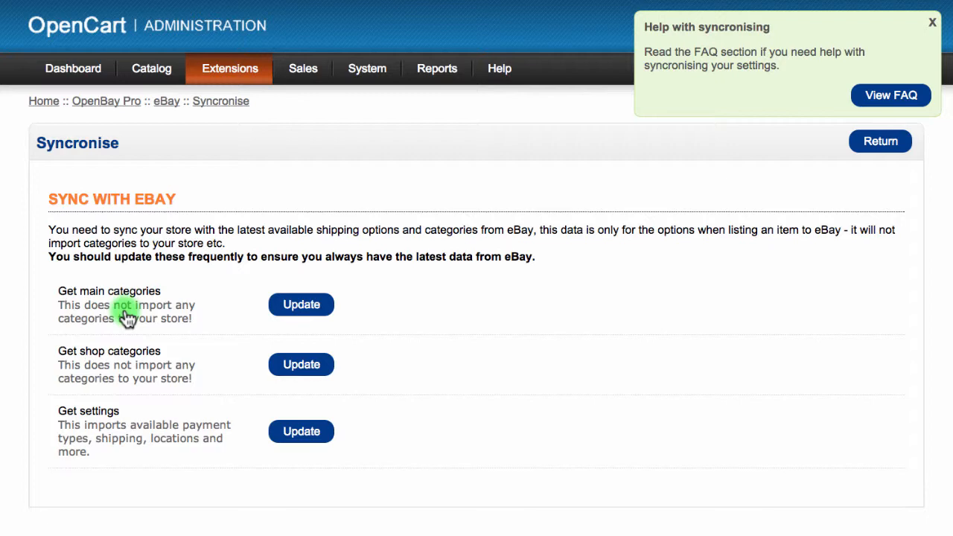
mouse_move(134, 316)
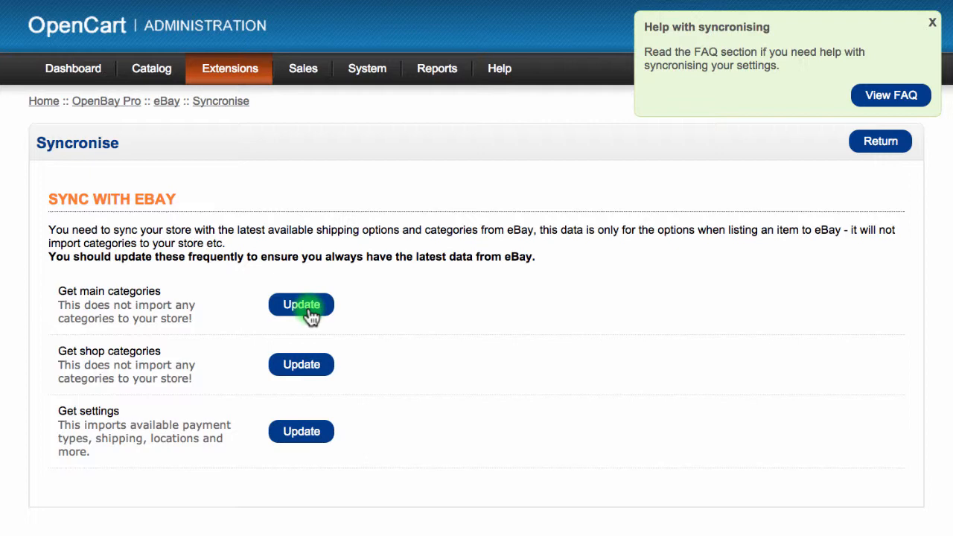
mouse_move(300, 364)
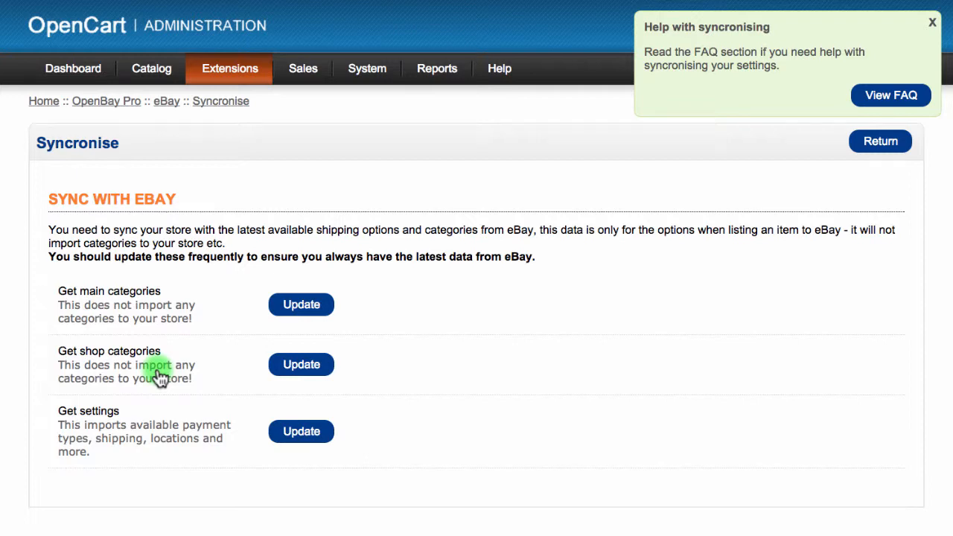
mouse_move(150, 435)
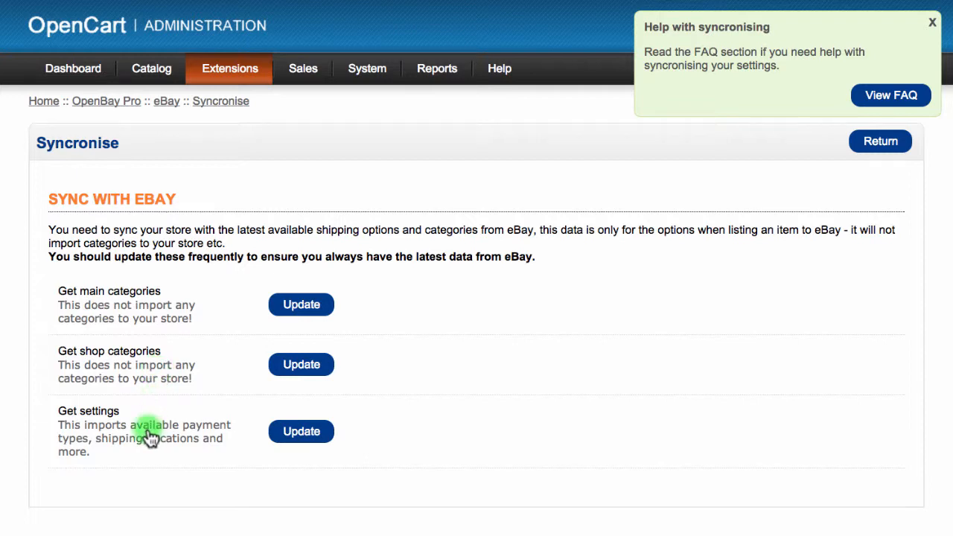
mouse_move(301, 430)
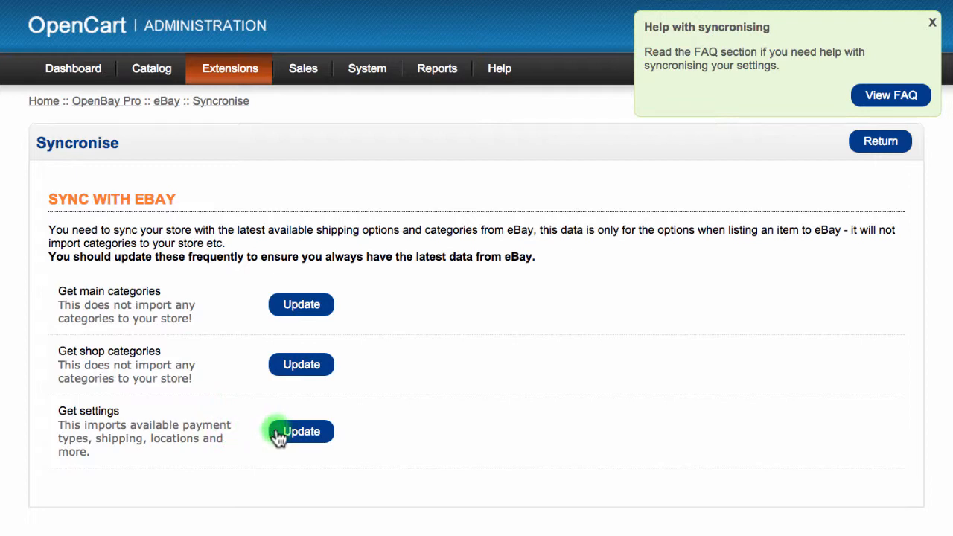